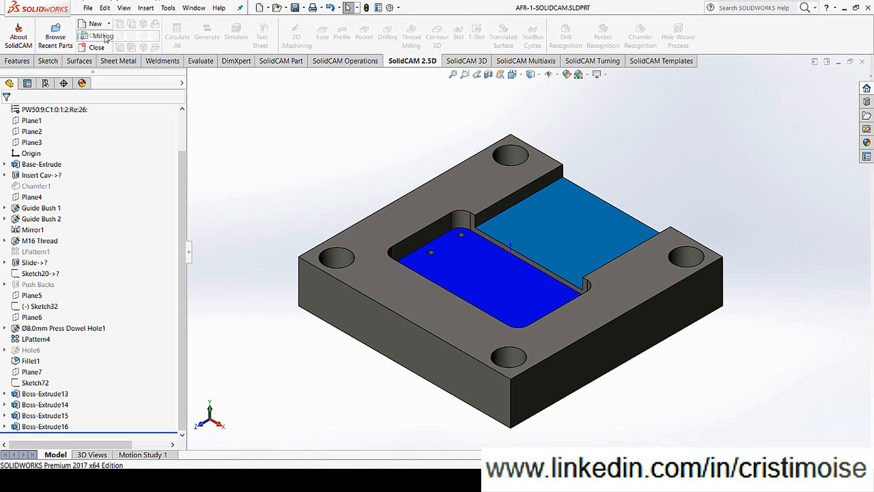
- Create a new internal Milling CAM-Part and accept the coordinate system levels on the top face
click(97, 35)
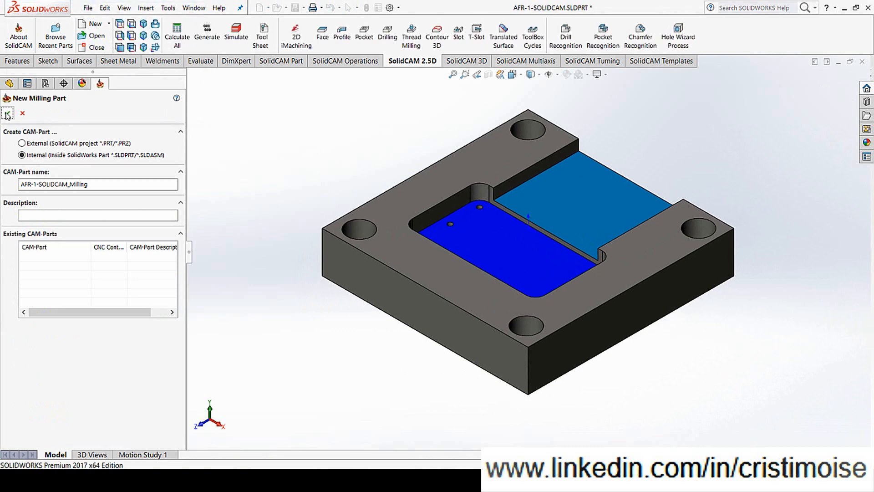
click(8, 114)
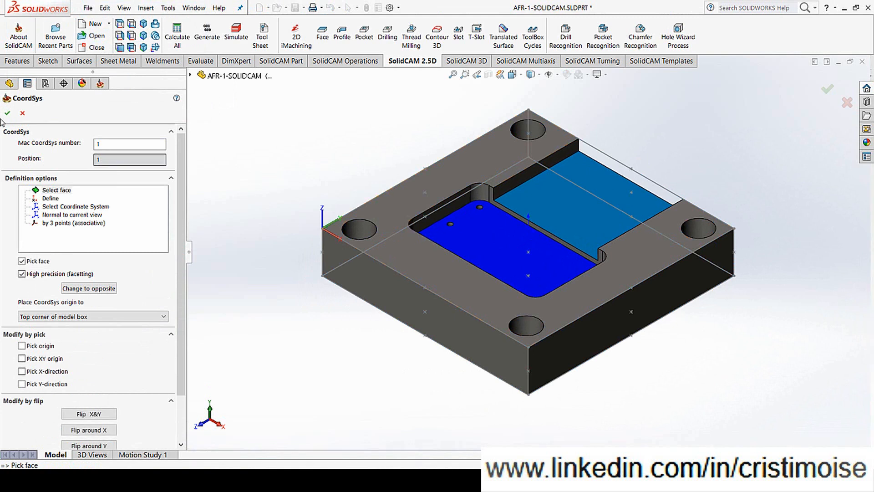
mouse_move(7, 112)
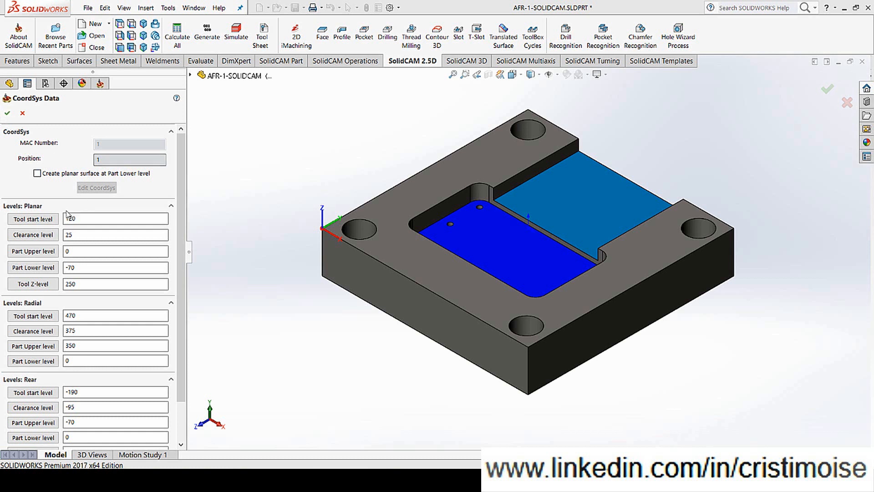
click(7, 112)
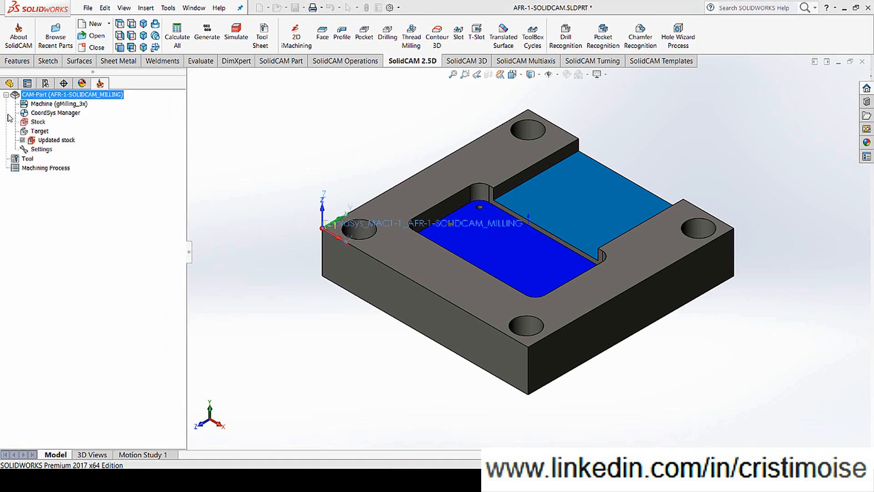
double_click(57, 104)
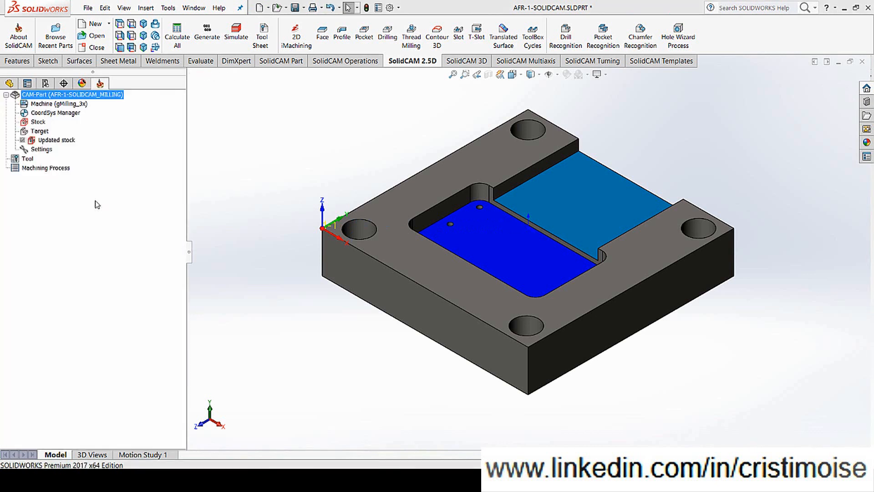
- Define the stock as a box around Solid 1 and return to the milling part data
double_click(39, 122)
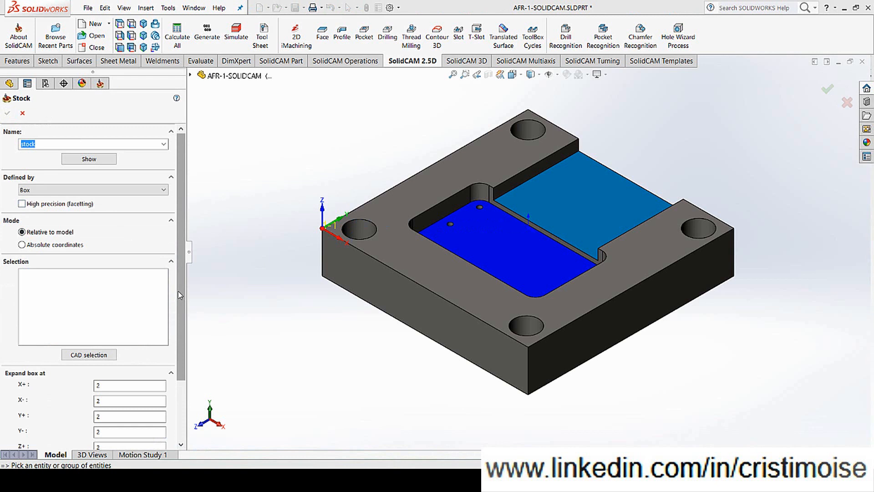
click(391, 289)
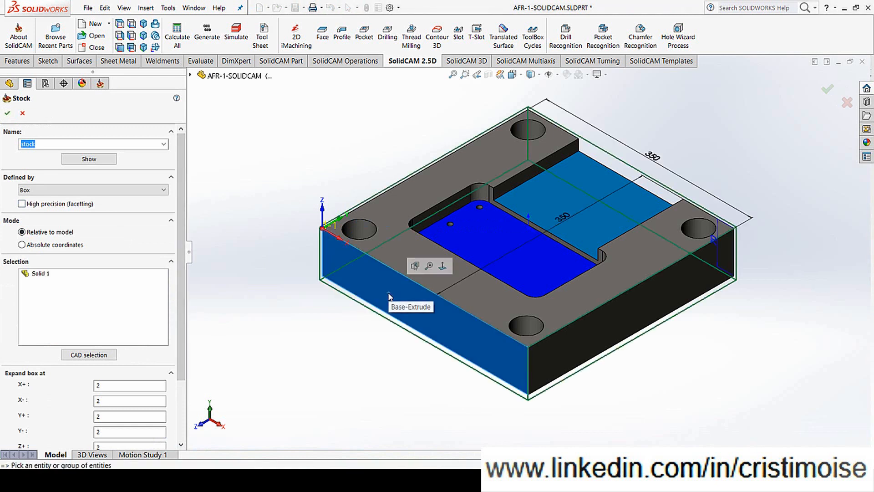
click(8, 113)
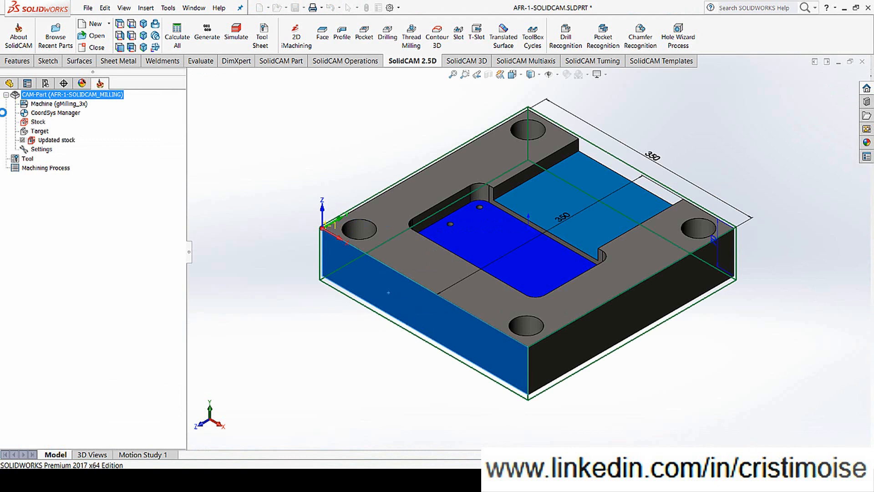
double_click(72, 93)
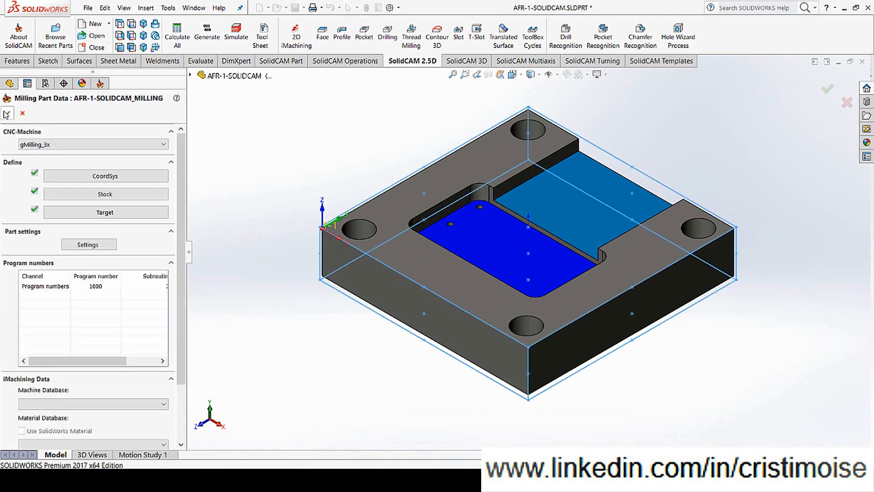
- Finish the CAM-Part and define Pocket Recognition geometry 'faces' from the plate's solid body
click(827, 89)
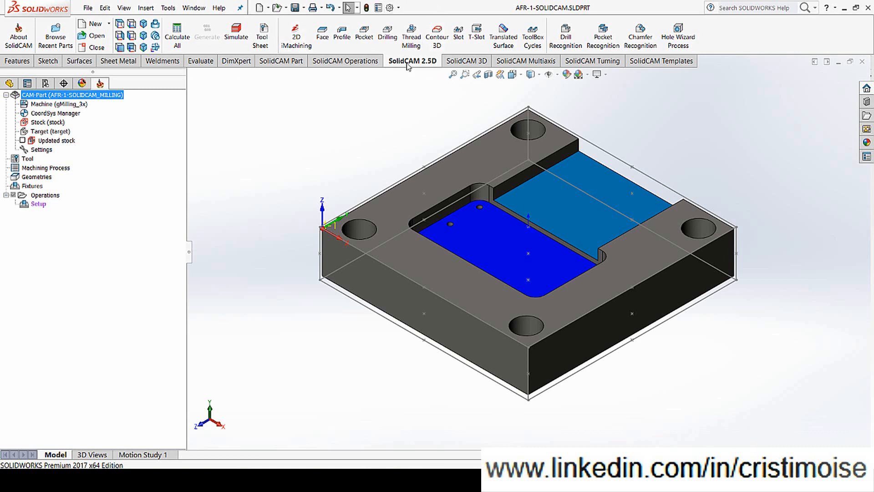
mouse_move(451, 61)
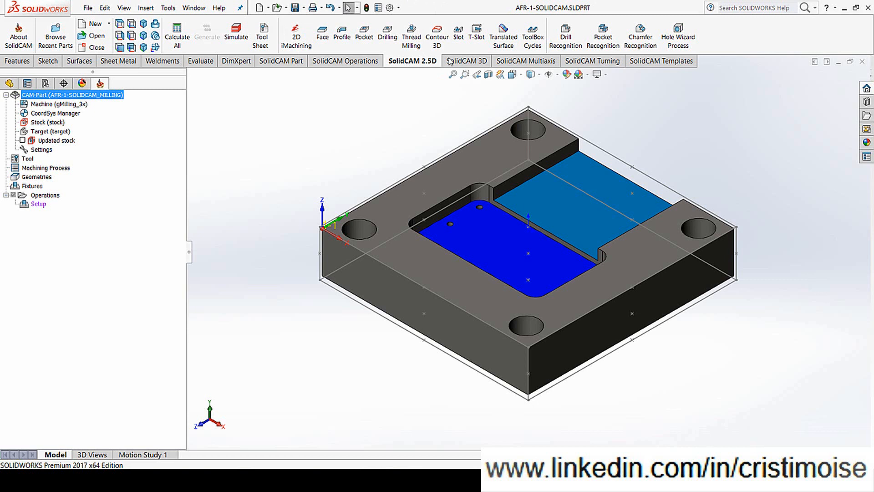
mouse_move(640, 35)
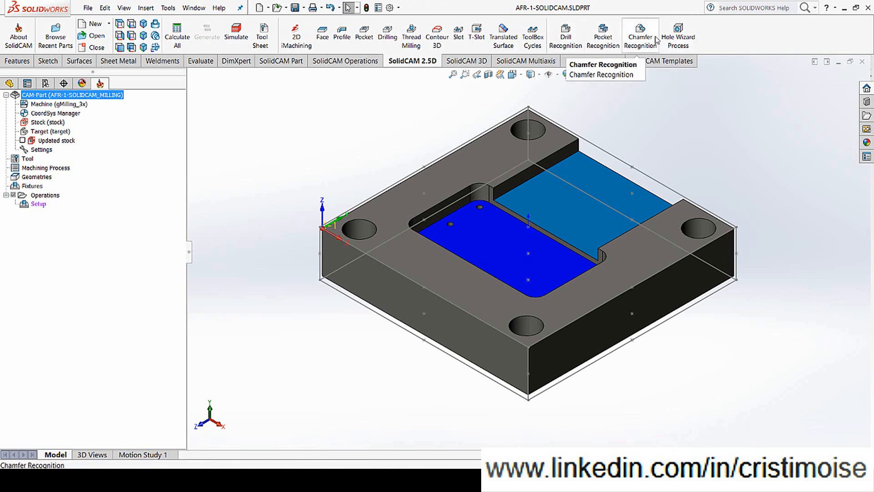
mouse_move(602, 35)
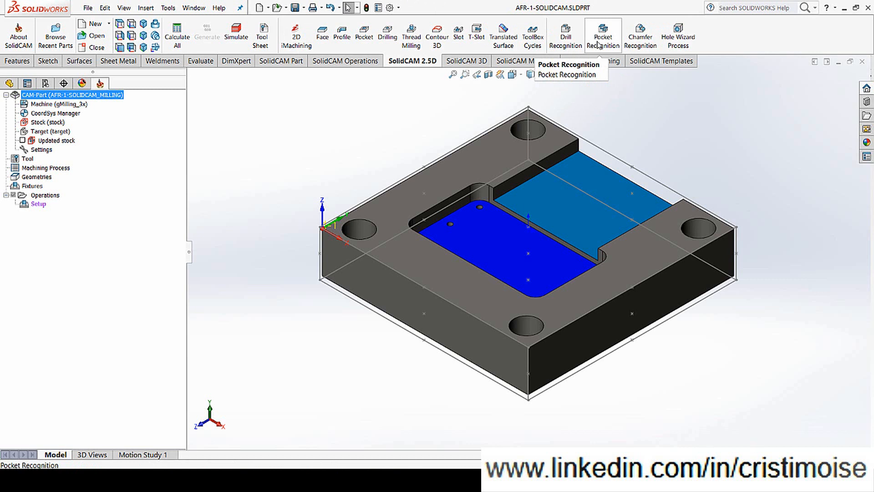
mouse_move(678, 34)
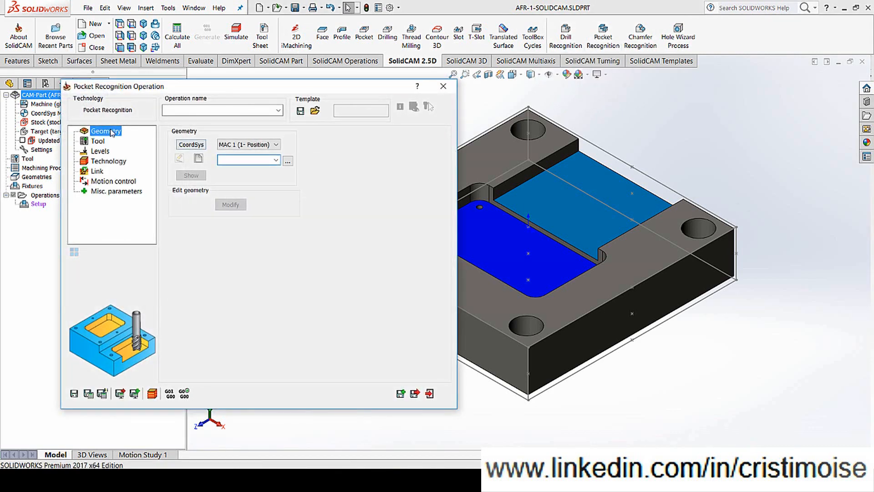
click(199, 159)
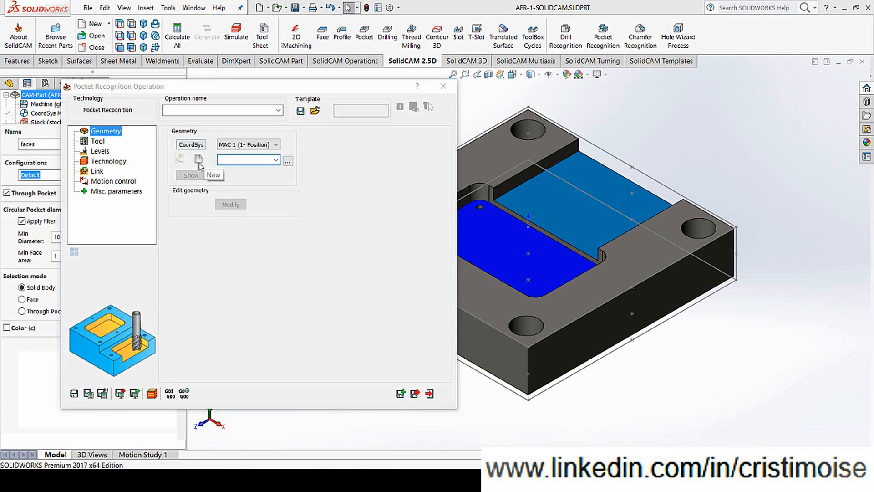
click(200, 158)
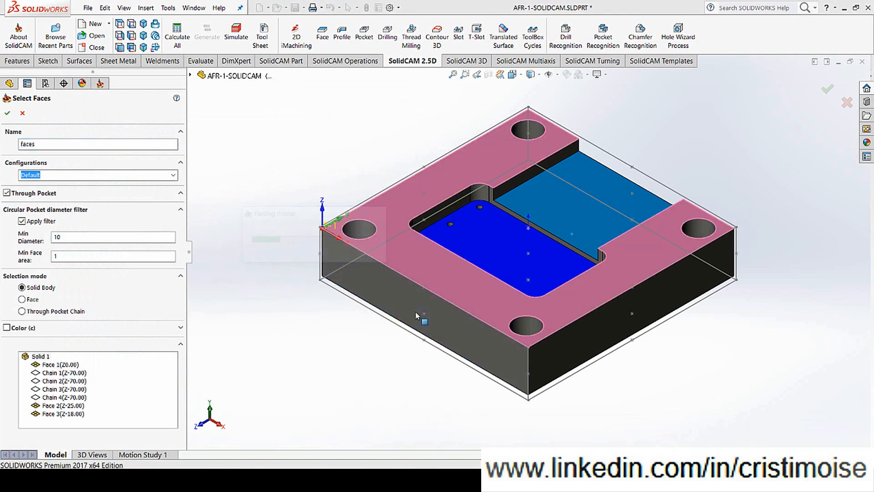
click(19, 221)
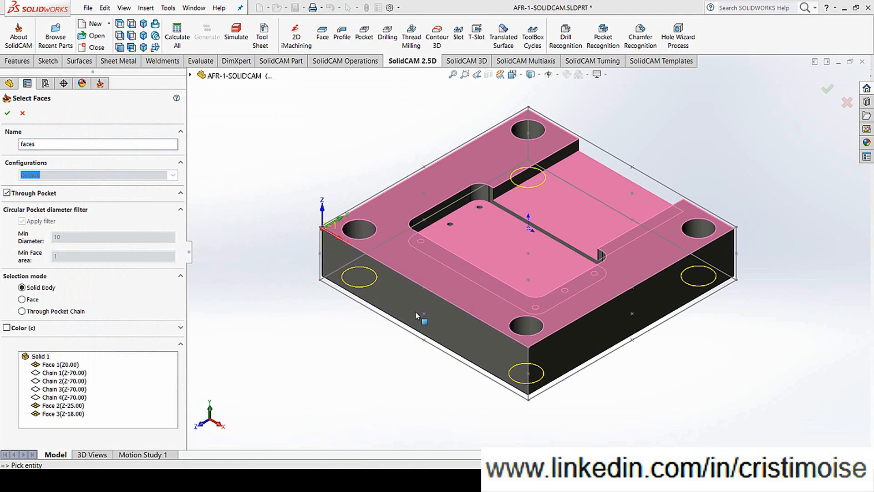
mouse_move(3, 120)
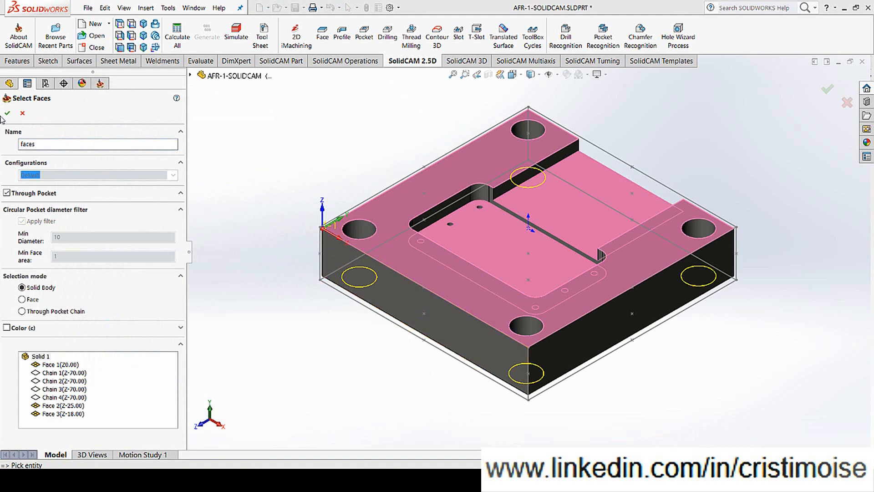
click(7, 113)
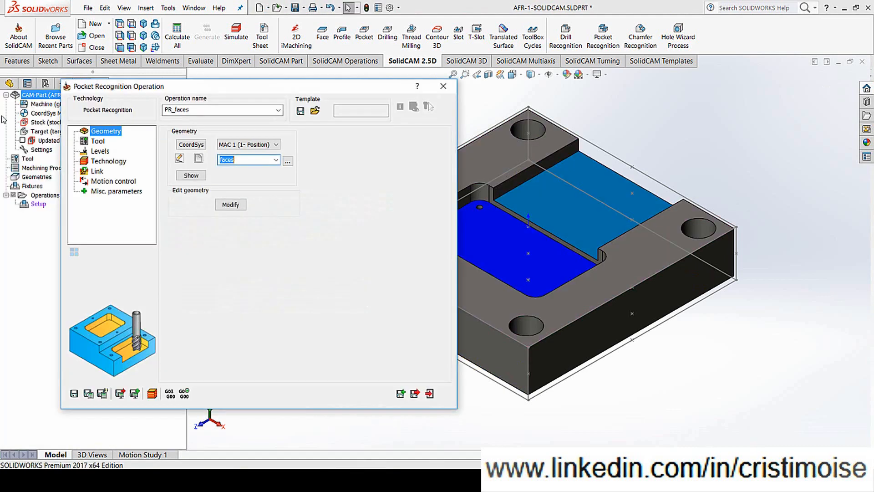
- Assign the 6 mm end mill to PR_faces and check its milling levels
click(98, 140)
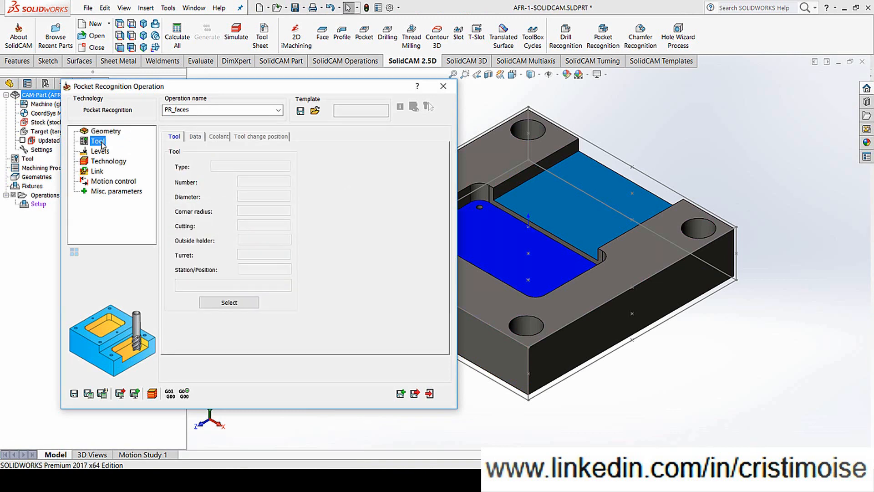
click(228, 302)
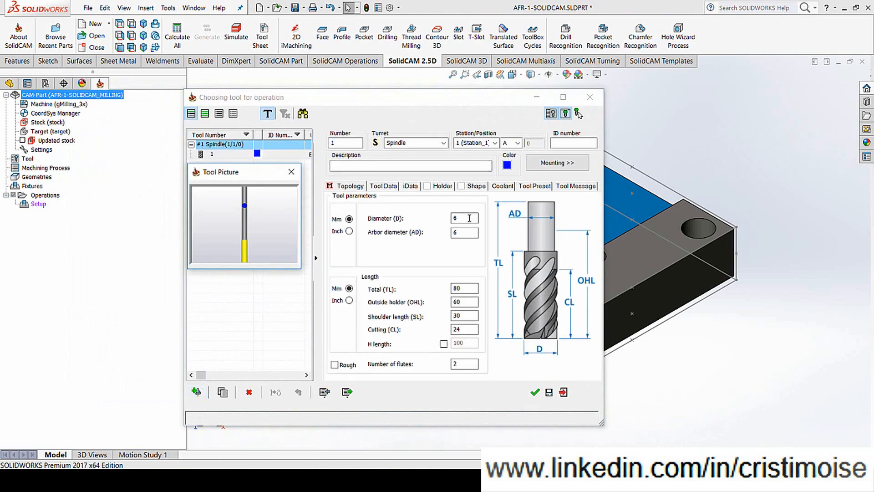
click(535, 391)
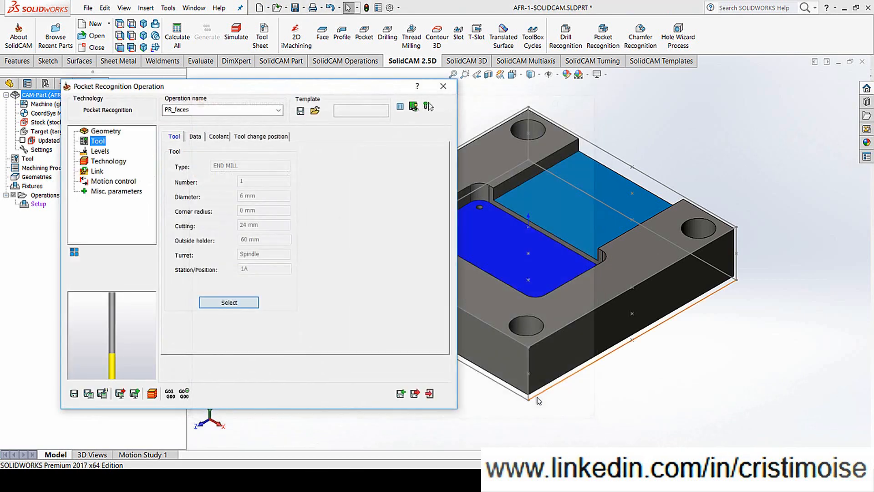
click(101, 151)
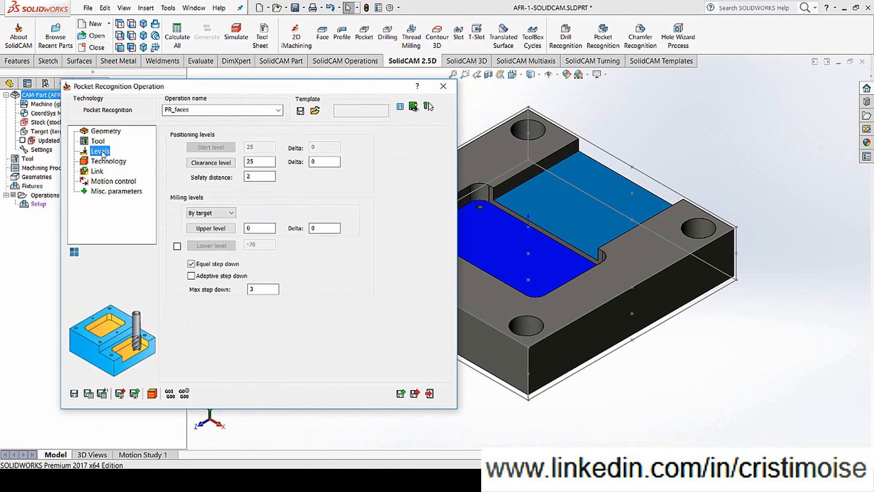
- Keep the Contour technology, review Link and Misc. parameters, then Save & Exit the operation
click(109, 161)
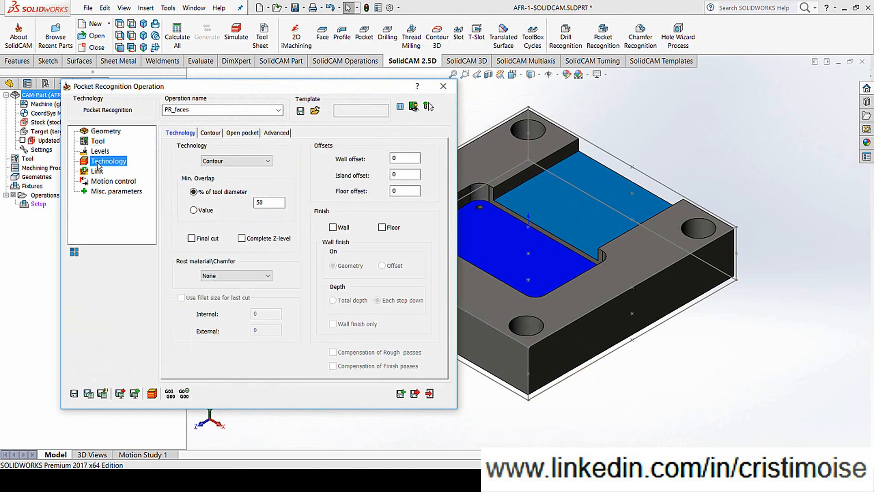
click(236, 160)
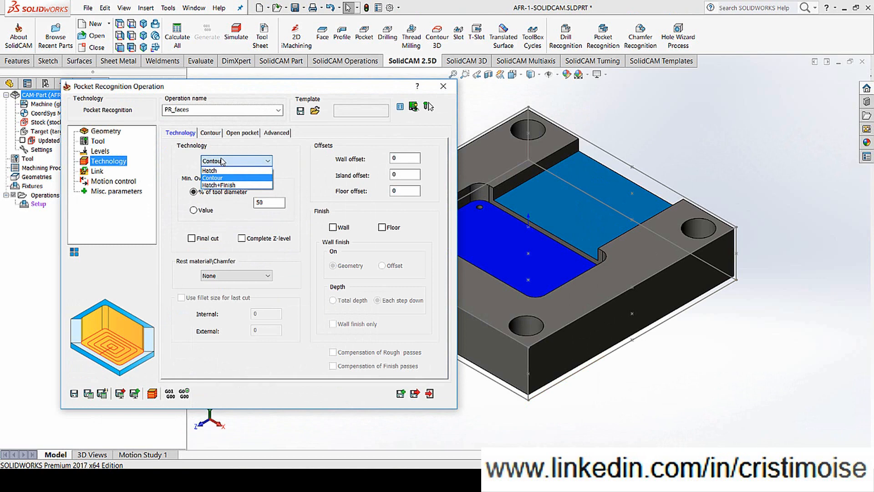
click(212, 178)
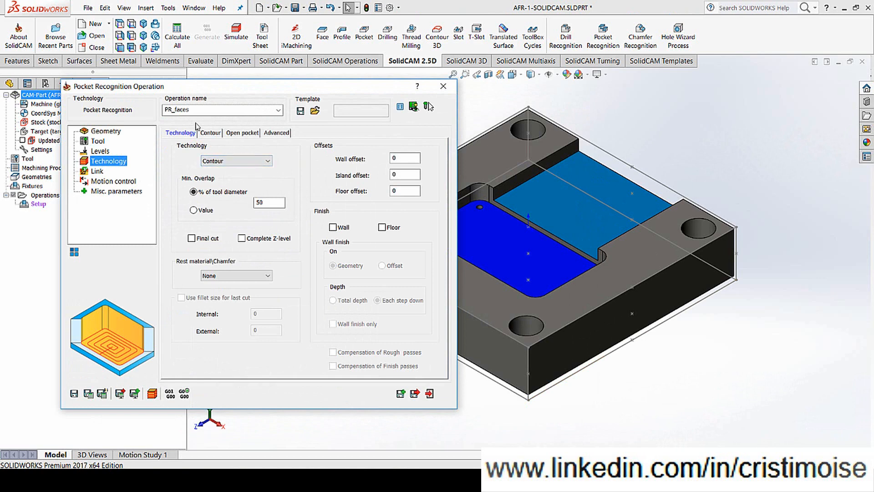
mouse_move(131, 171)
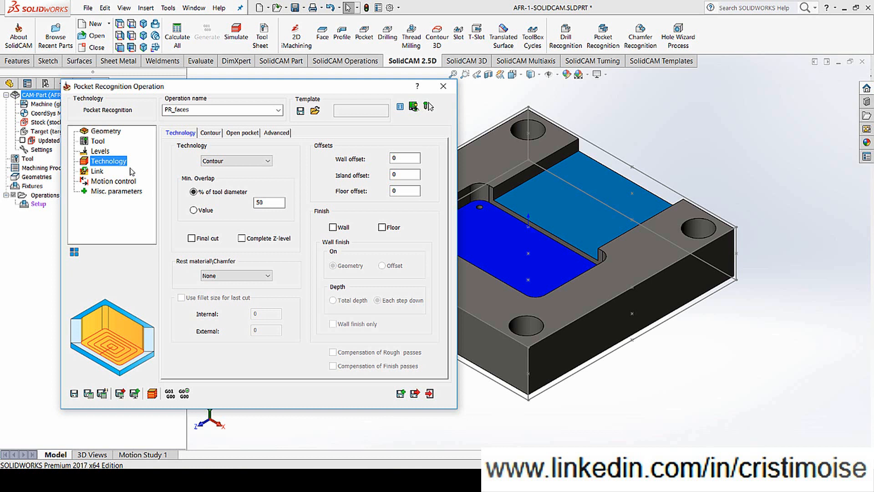
click(97, 171)
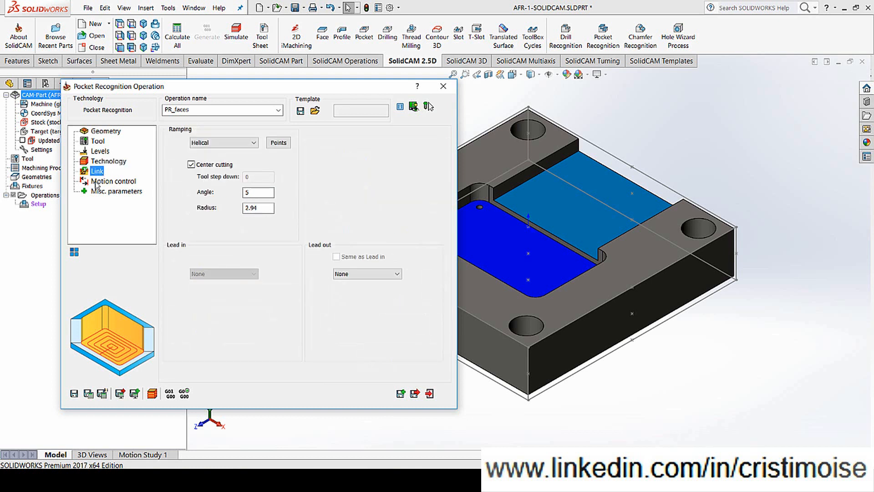
click(116, 191)
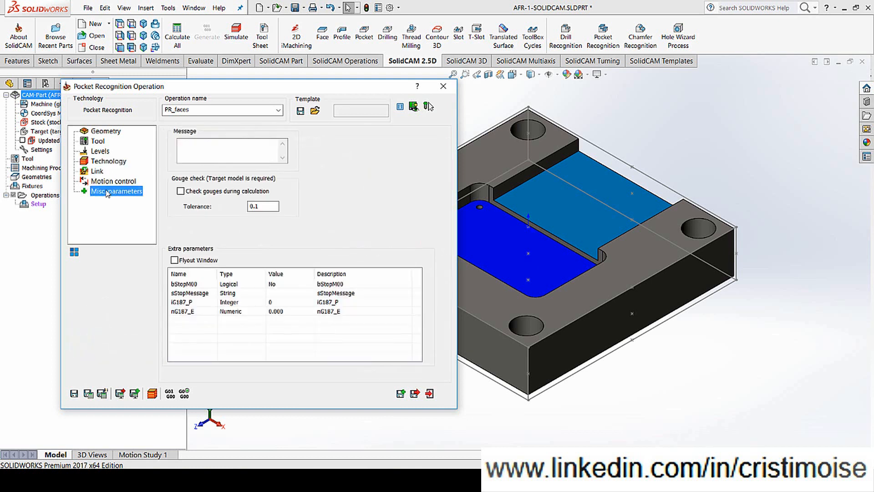
click(414, 393)
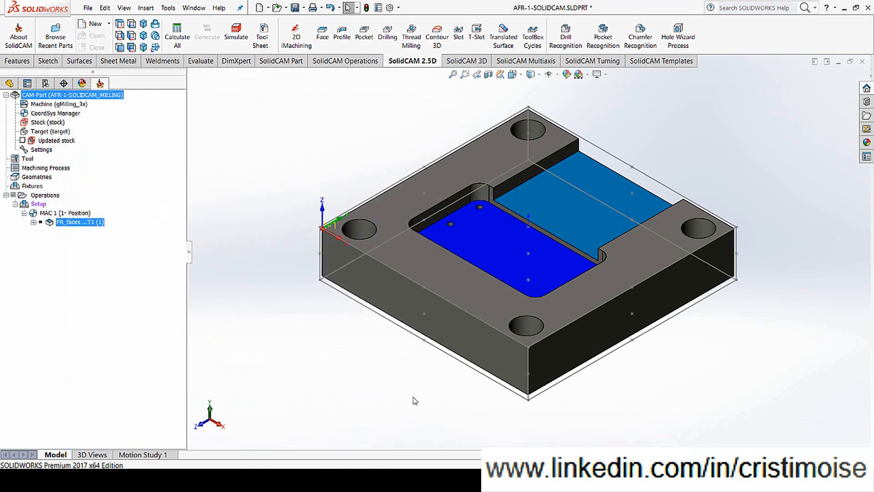
- Generate the PR_faces pocket toolpath from its context menu
right_click(73, 212)
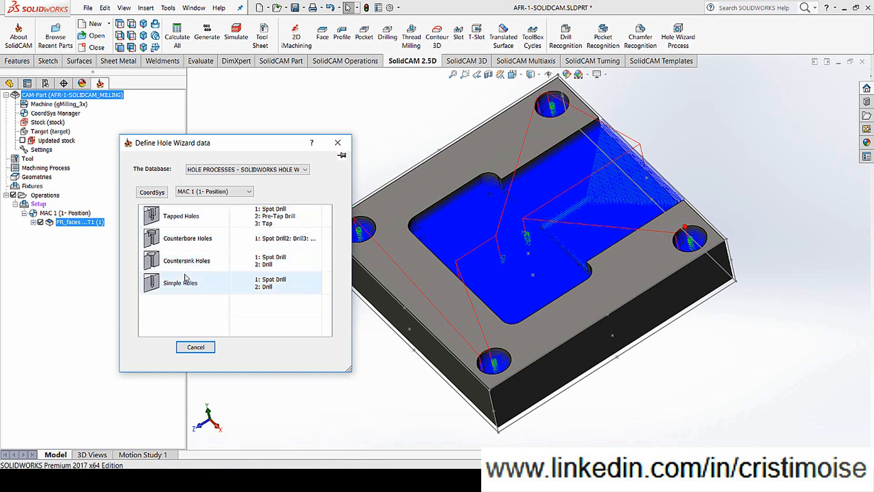
- Pick a simple hole on the pocket floor with pattern to create spot drill and drill operations
double_click(180, 282)
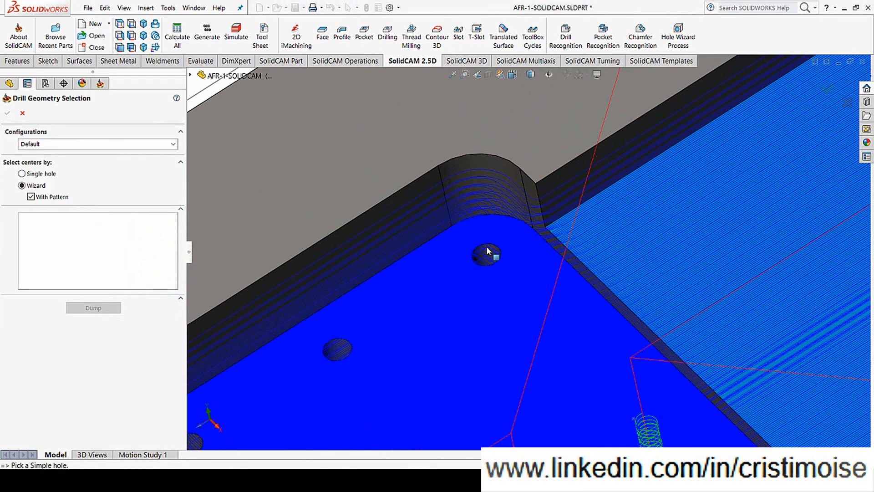
click(486, 251)
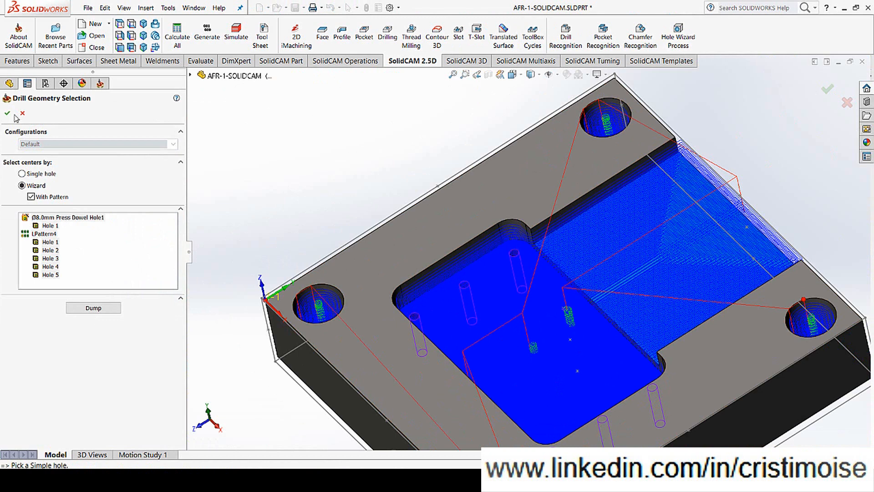
click(6, 115)
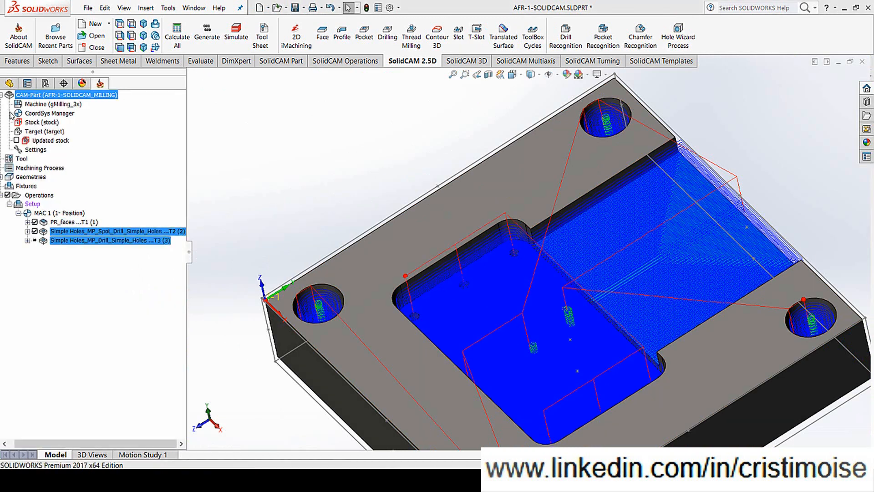
click(110, 241)
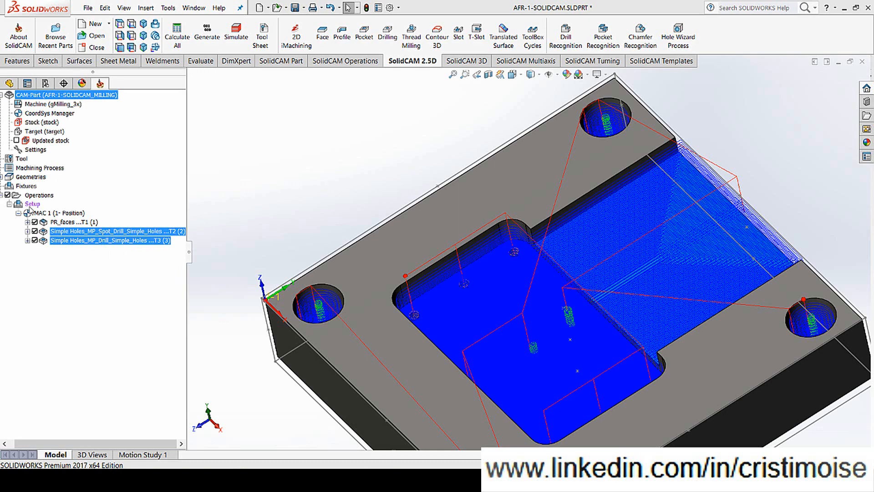
right_click(32, 203)
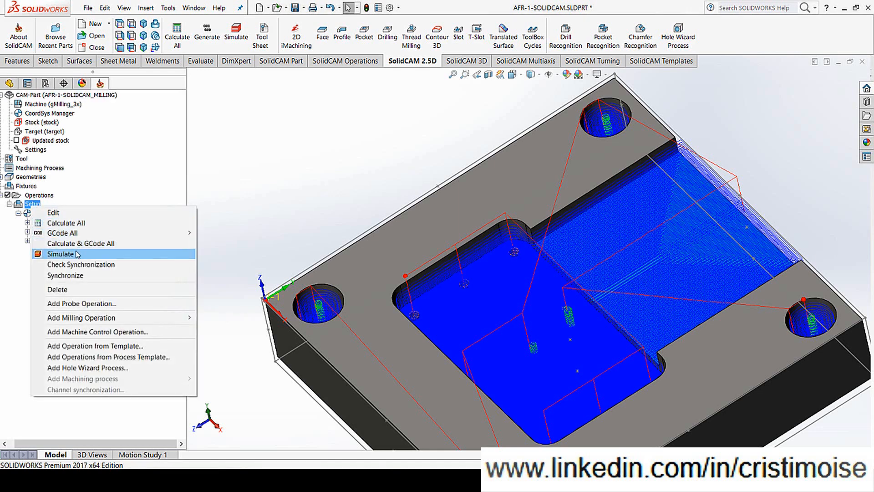
- Run the SolidVerify simulation of the pocket and drill toolpaths, adjusting playback speed
click(60, 254)
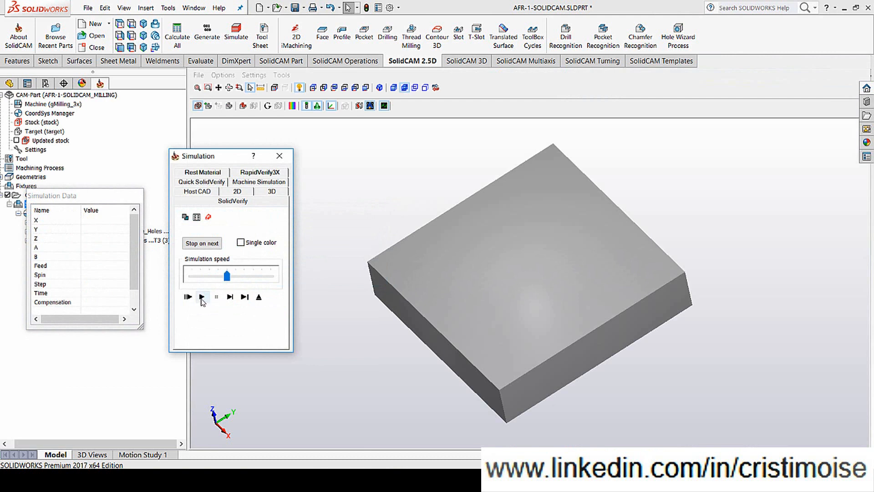
click(202, 297)
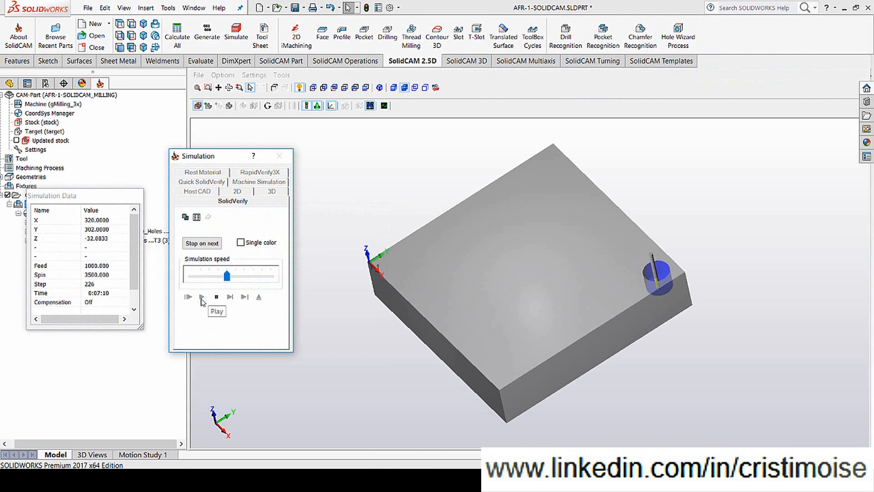
click(202, 296)
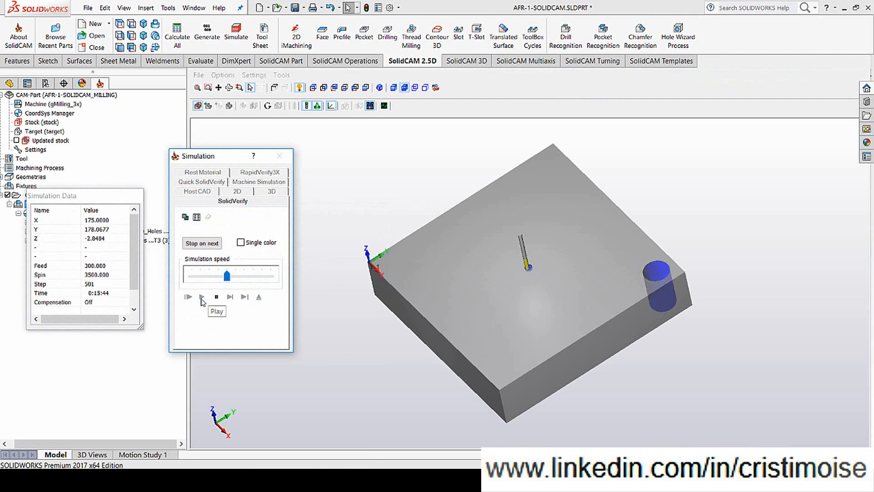
click(187, 296)
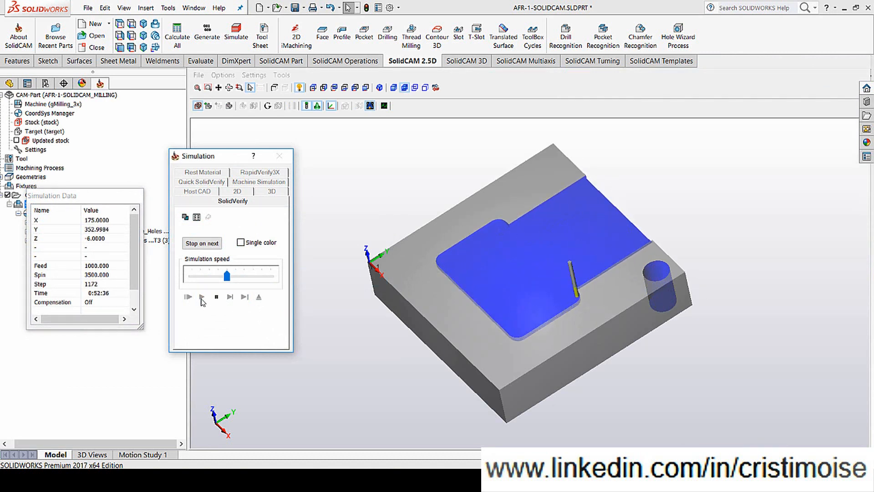
click(201, 296)
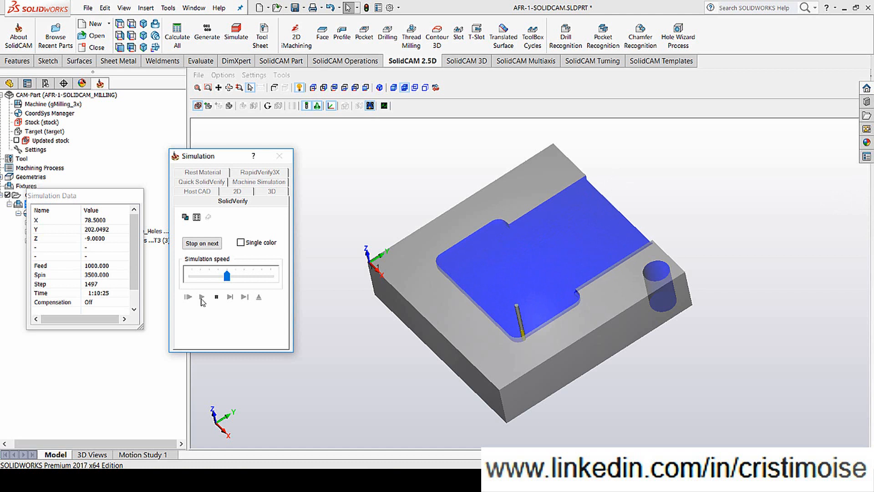
click(189, 296)
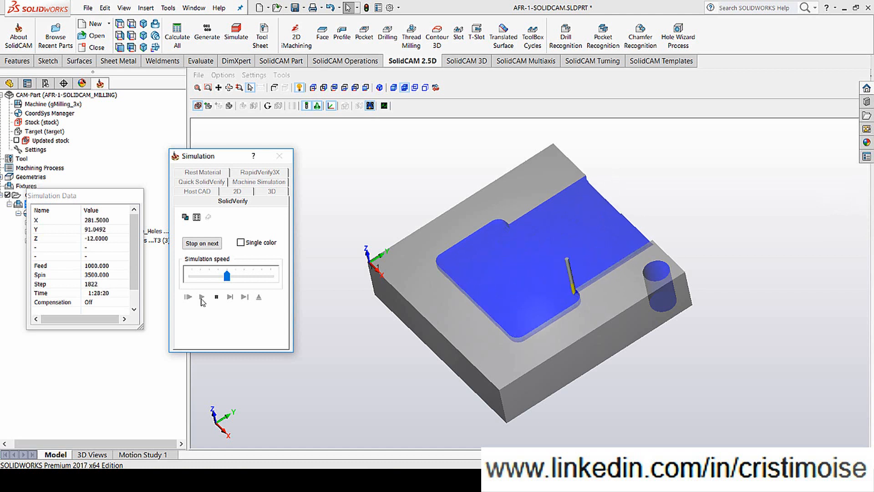
click(187, 297)
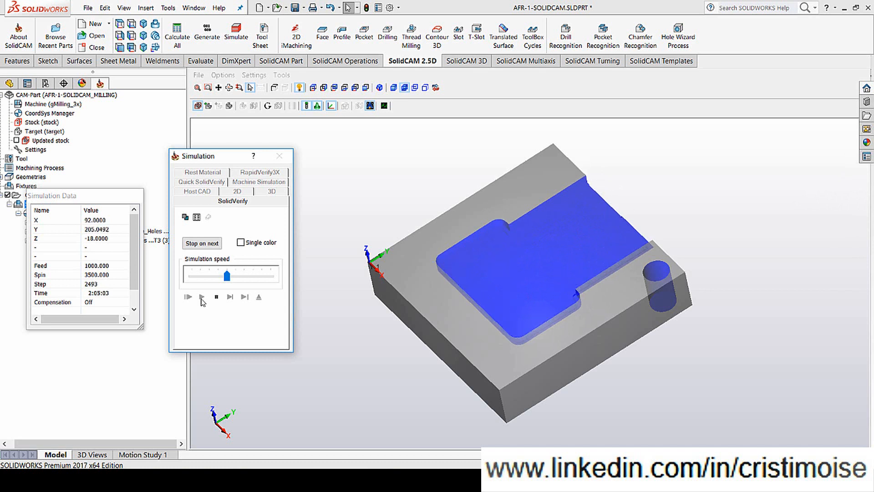
click(201, 297)
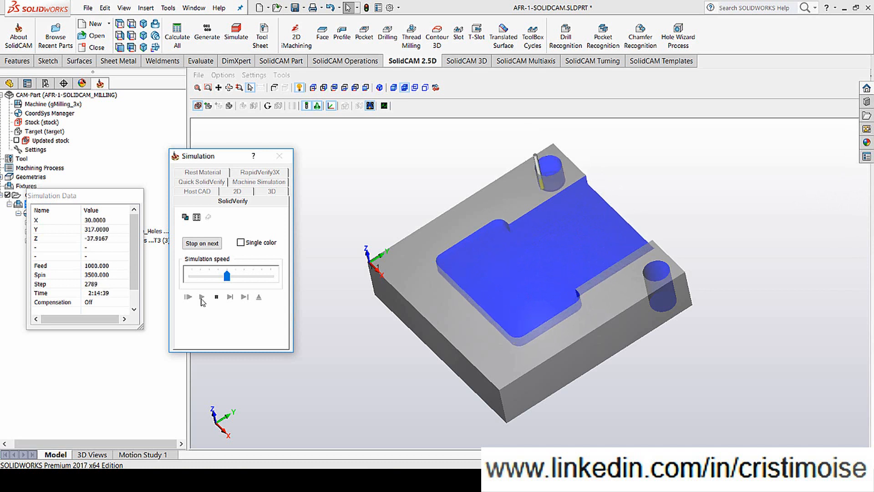
click(202, 297)
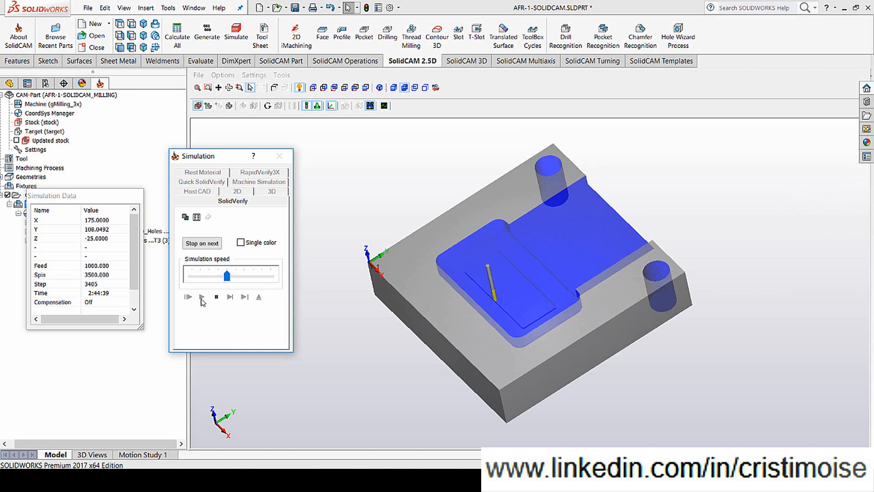
click(188, 296)
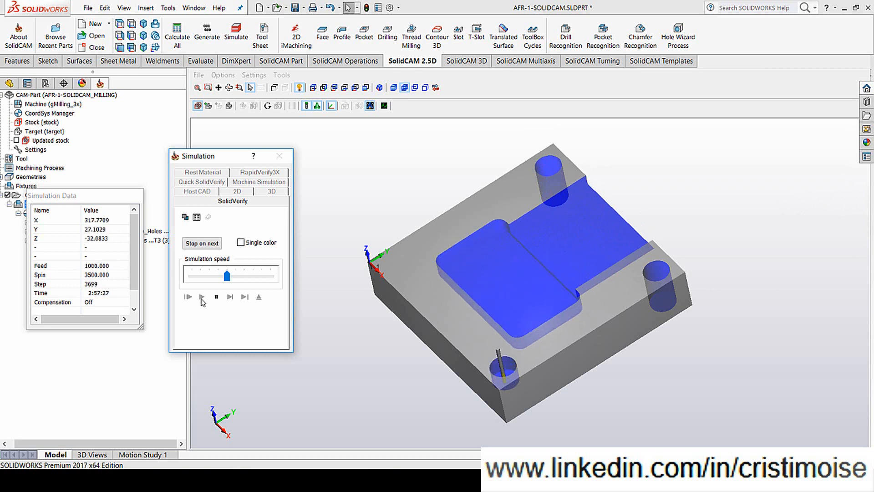
click(188, 296)
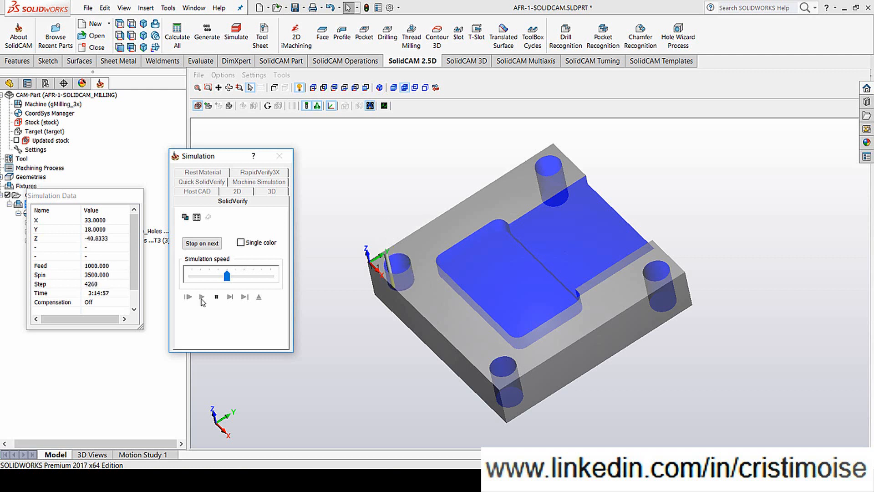
click(188, 297)
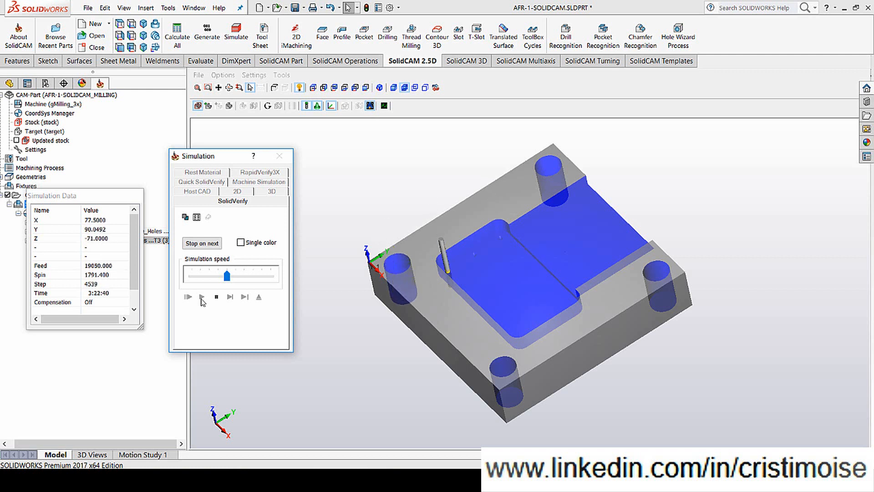
click(202, 297)
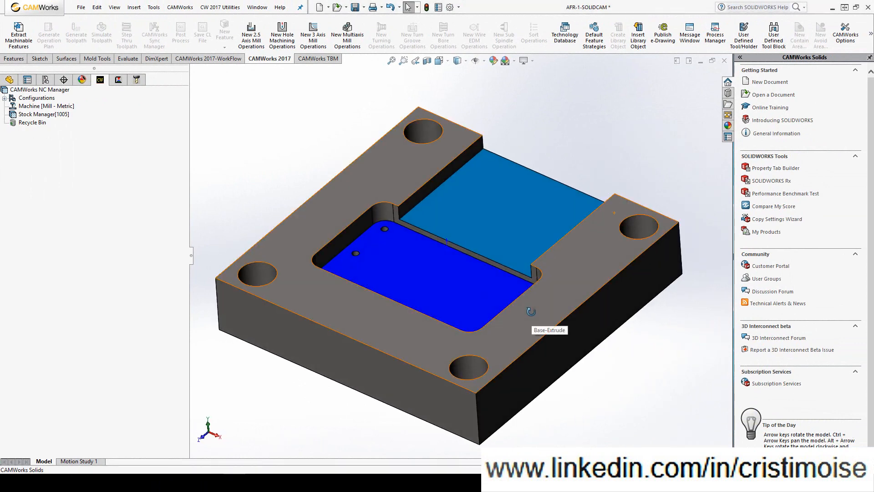
- Confirm the Mill – Metric machine with 3AXIS_LINEAR MOVES post processor and review the Stock Manager
right_click(47, 105)
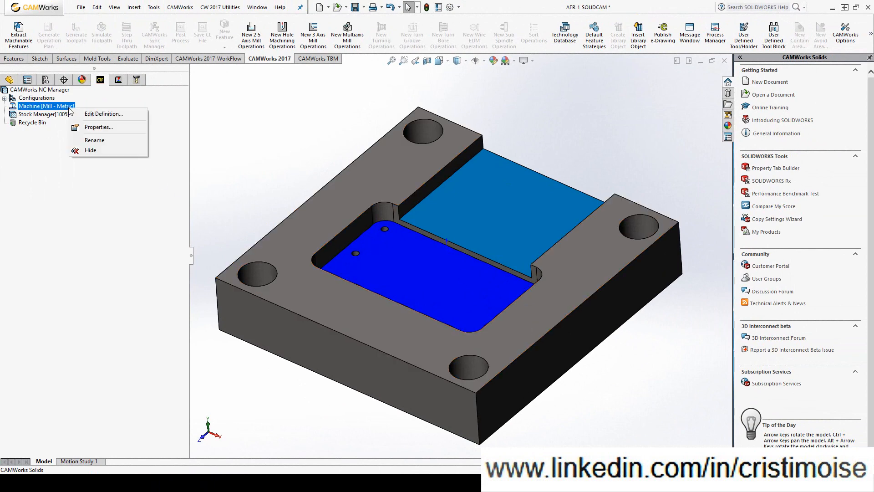
click(102, 114)
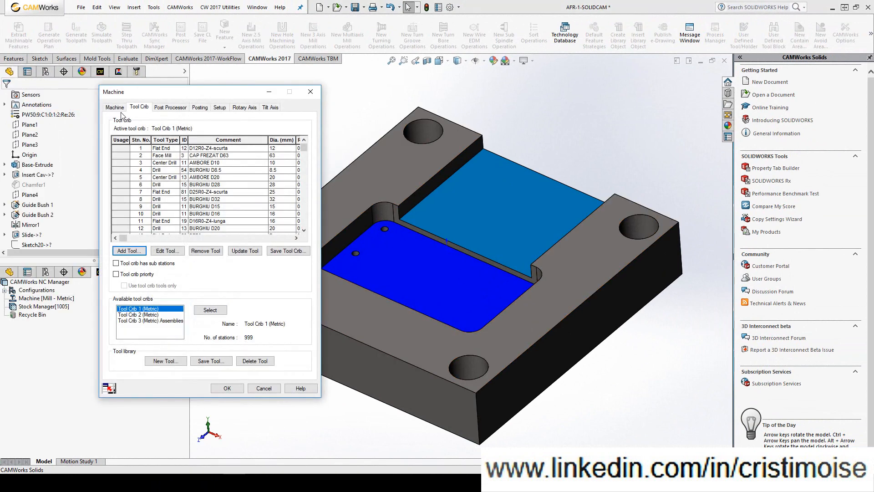
click(115, 107)
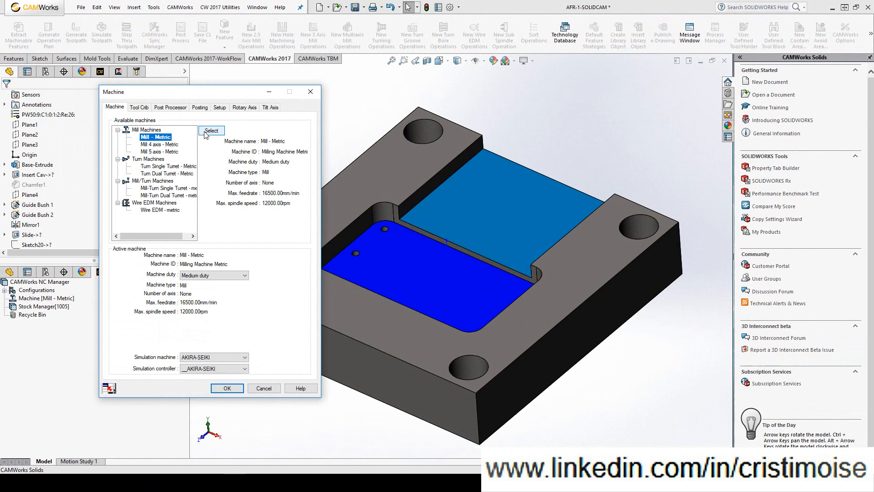
click(170, 107)
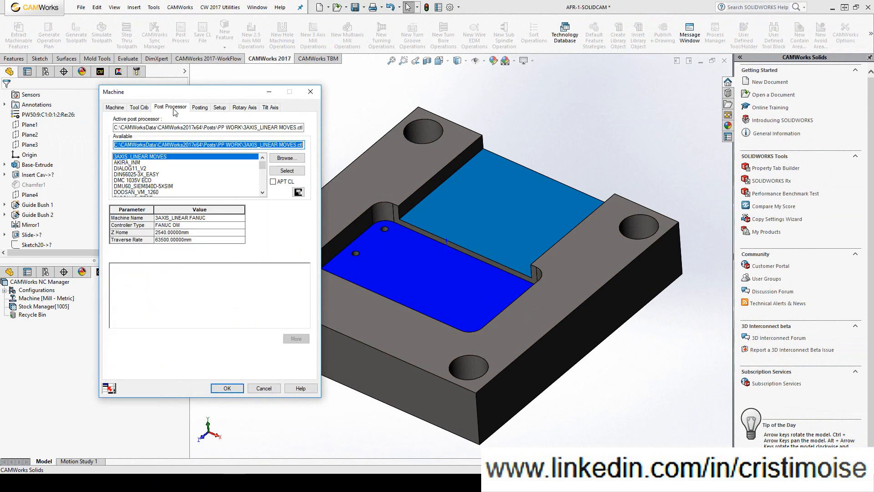
click(226, 387)
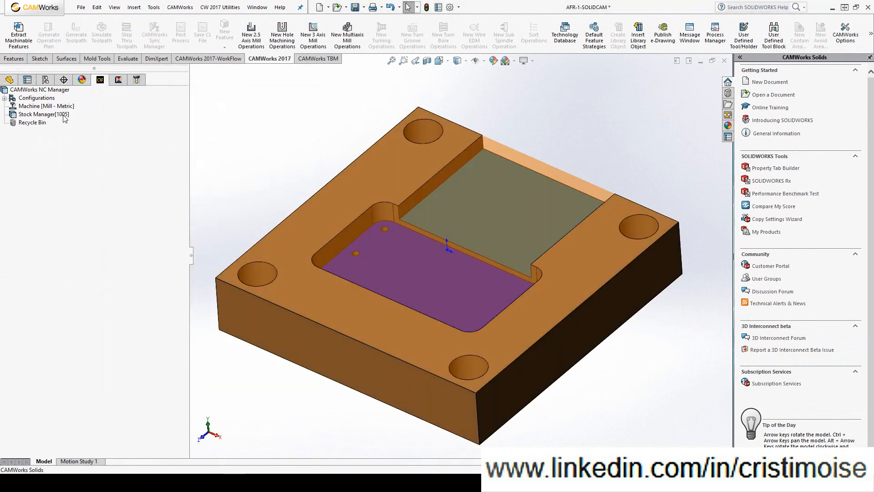
click(44, 115)
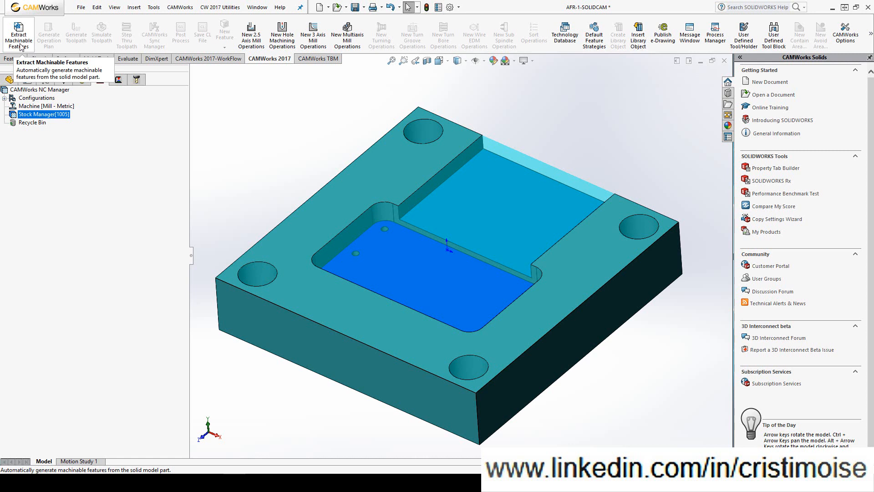
- Extract machinable features from the plate and select Hole Group2 of corner holes
click(18, 34)
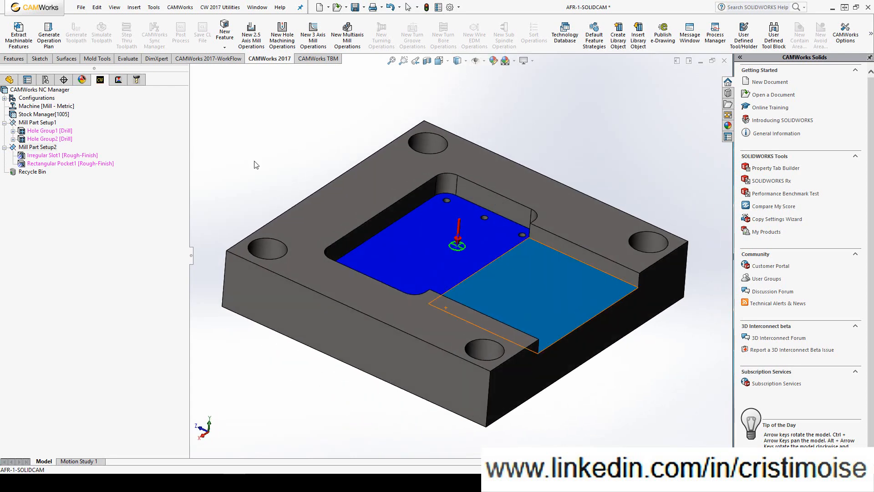
click(49, 138)
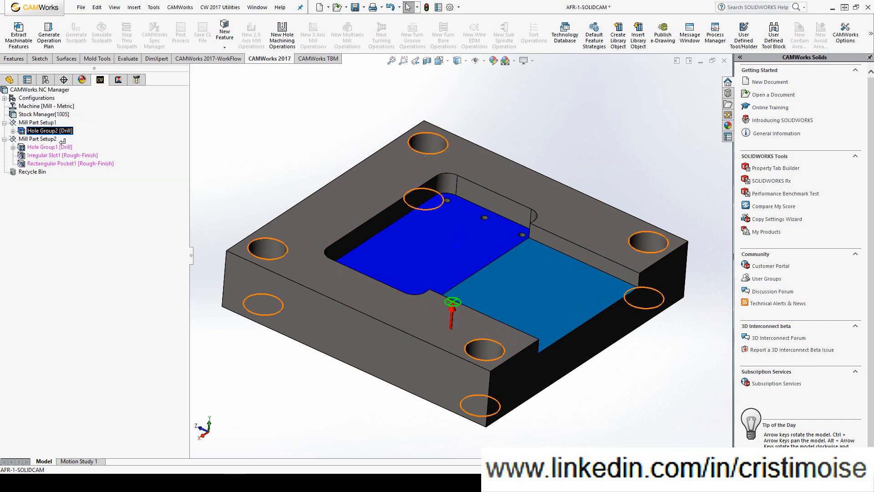
- Delete Mill Part Setup1 and reorder features with Rectangular Pocket1 ahead of the hole groups
right_click(37, 122)
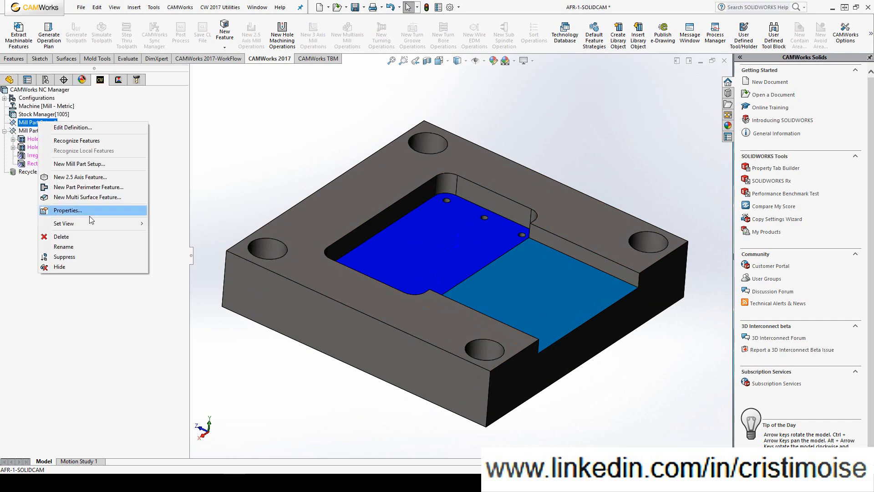
click(61, 235)
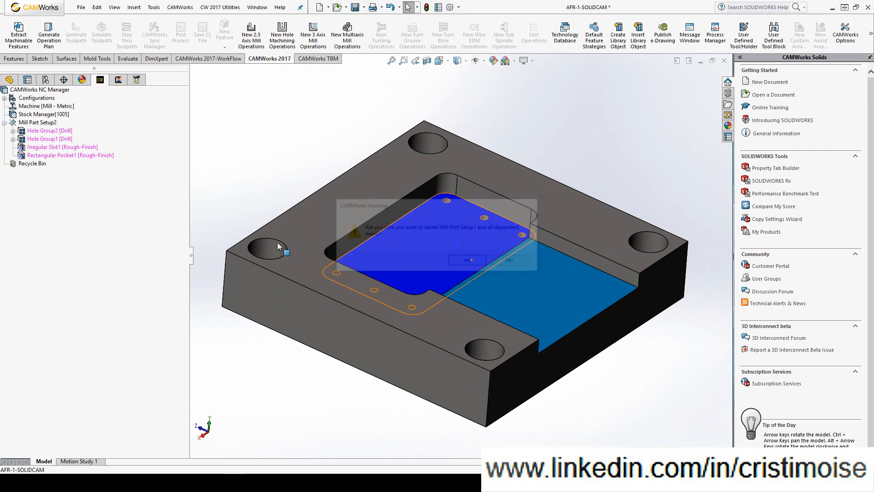
click(467, 259)
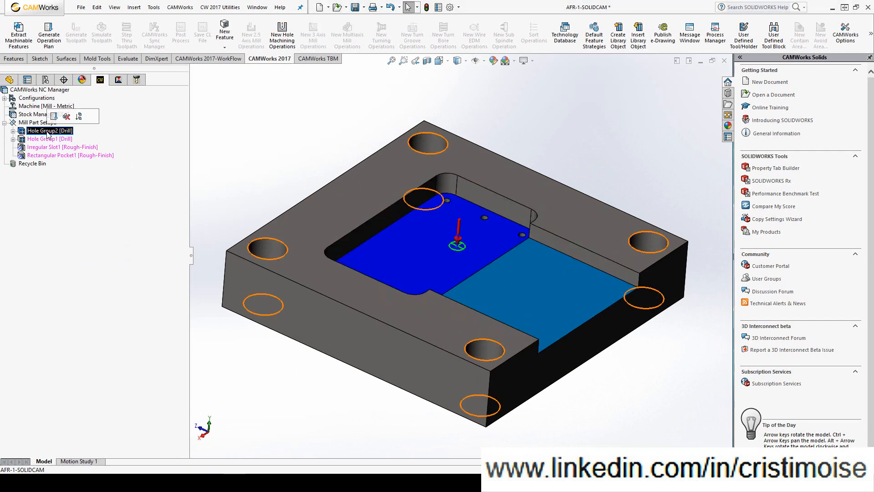
click(49, 139)
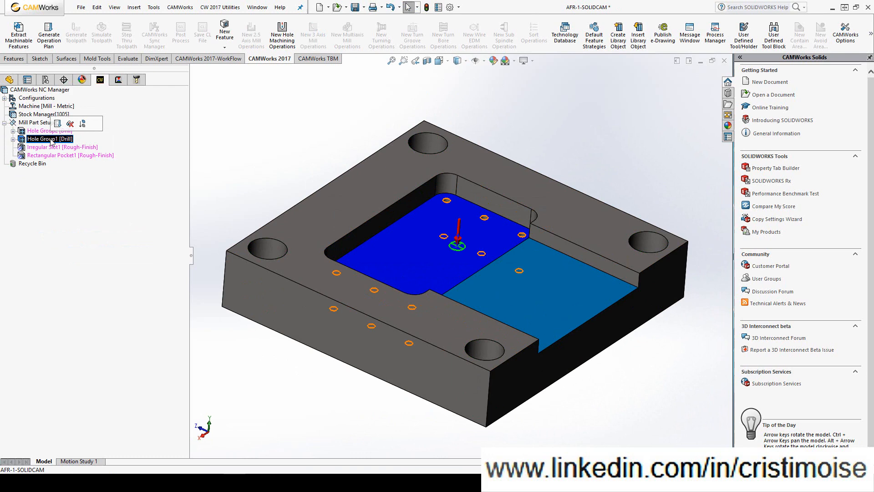
click(63, 146)
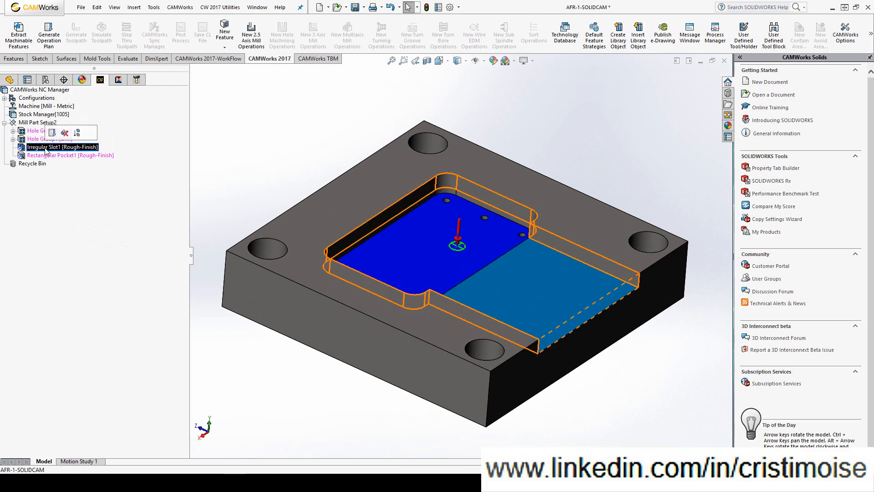
click(68, 155)
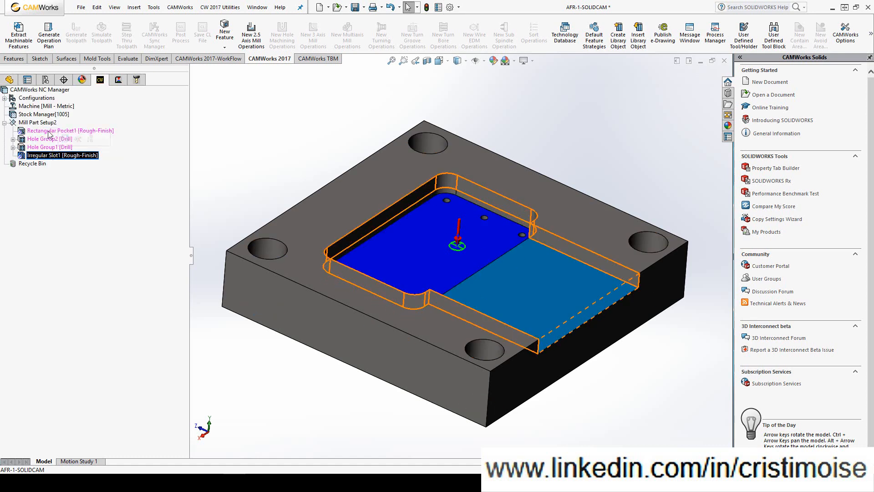
mouse_move(48, 32)
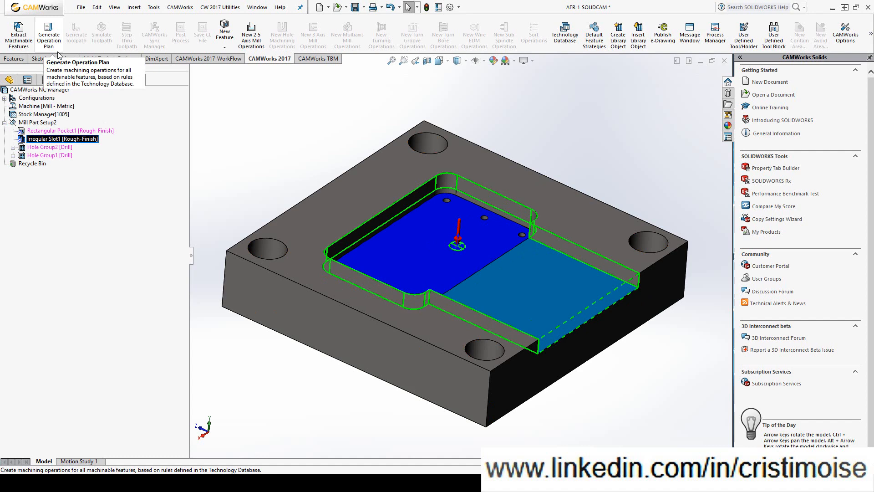
- Generate the operation plan of rough and contour mills, center drills and drills
click(48, 33)
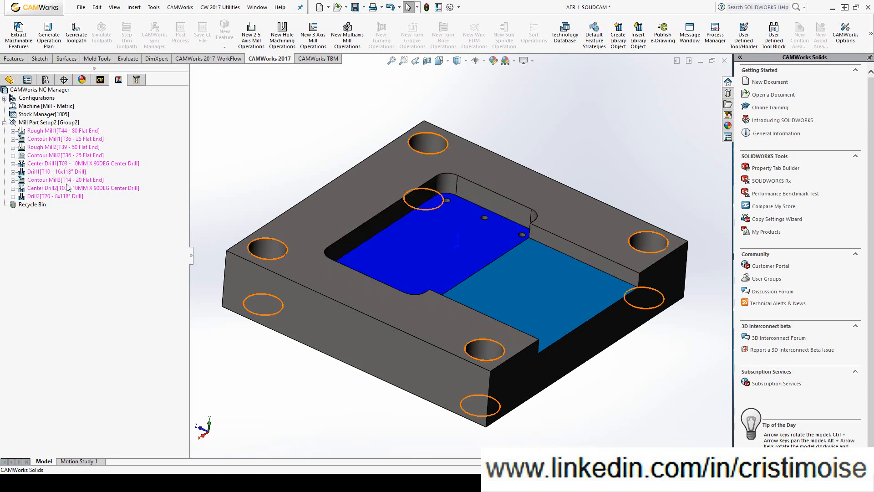
click(54, 196)
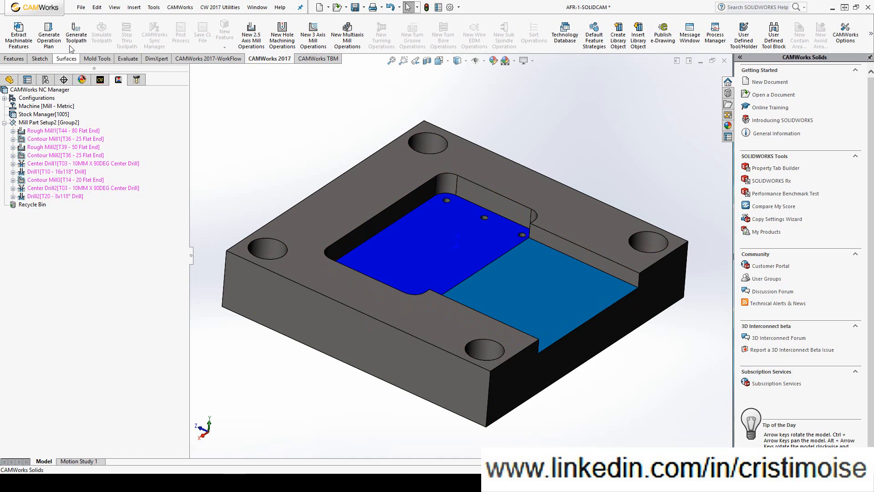
- Generate the CAMWorks toolpaths and play the simulation until the pocket, slot and holes are cut
click(61, 130)
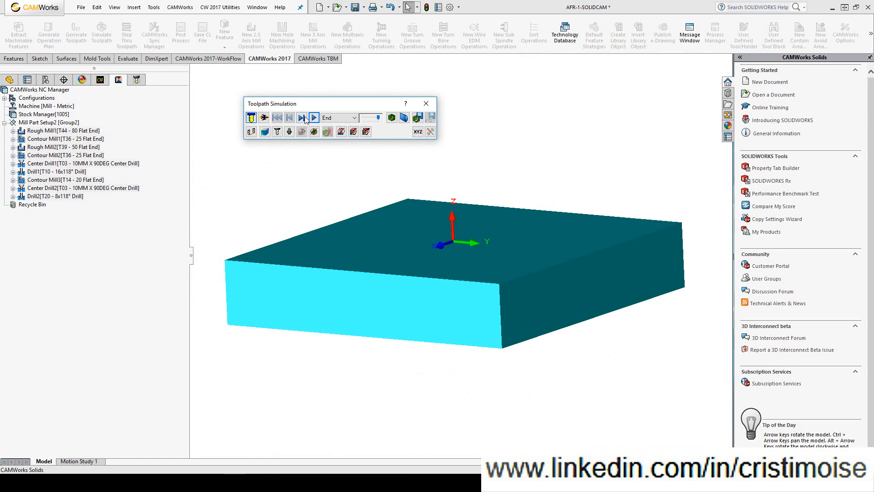
click(313, 117)
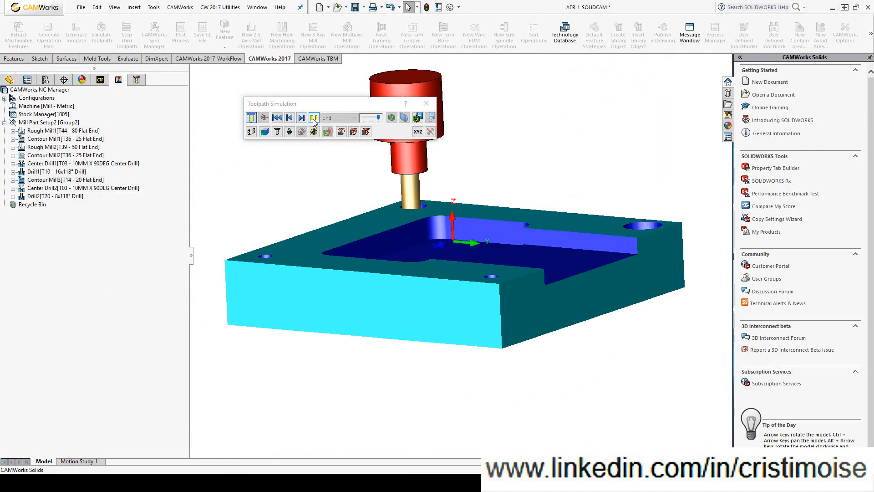
click(301, 118)
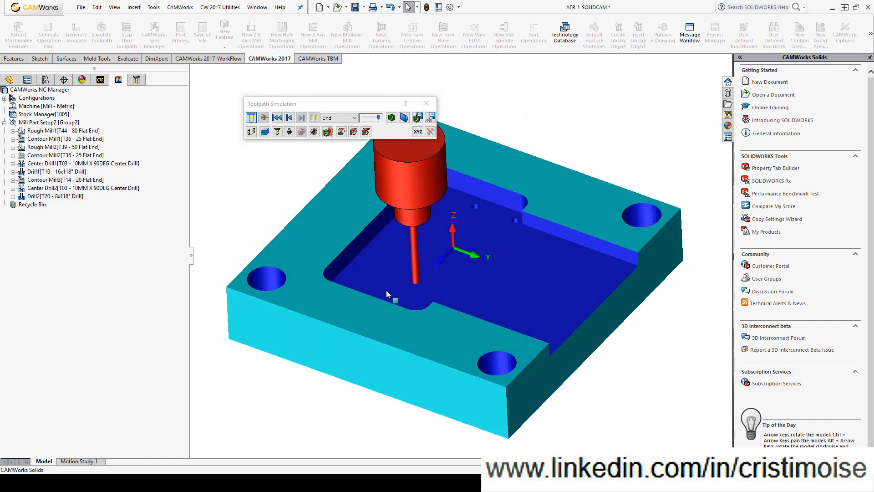
mouse_move(394, 300)
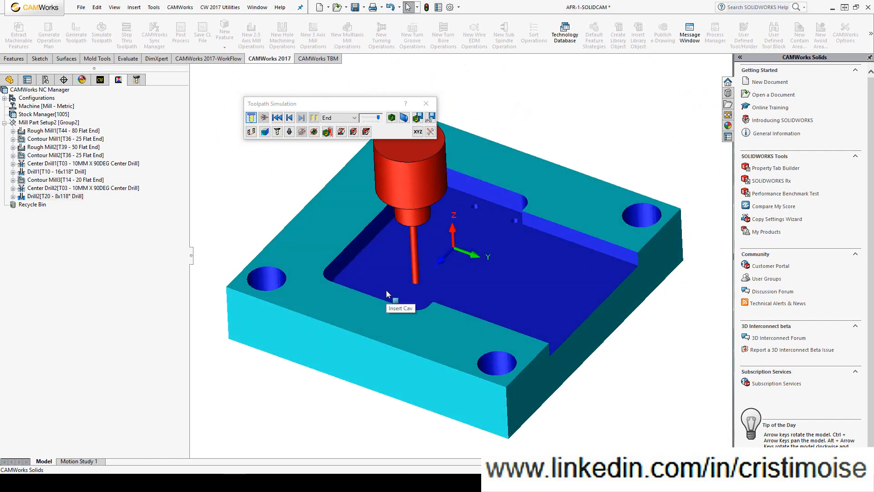